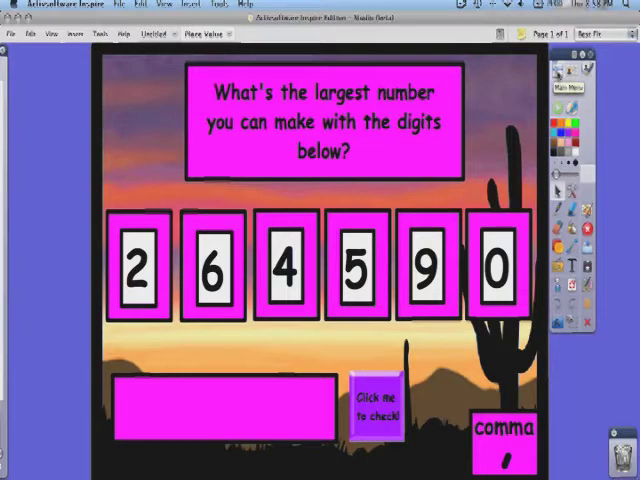
Step: Show the Dashboard window from the Main Menu's View list
left_click(570, 88)
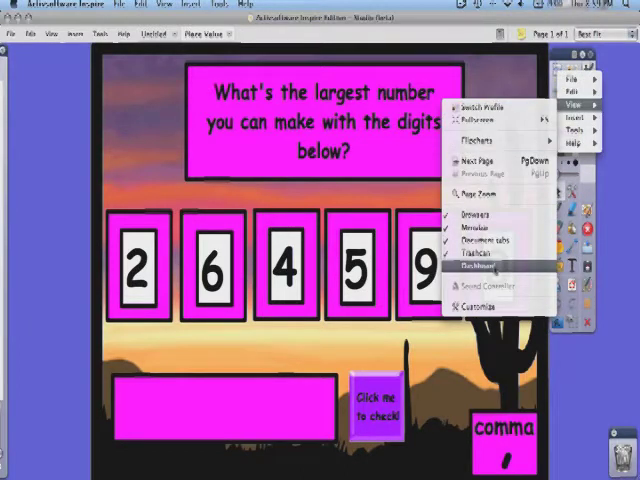
left_click(478, 268)
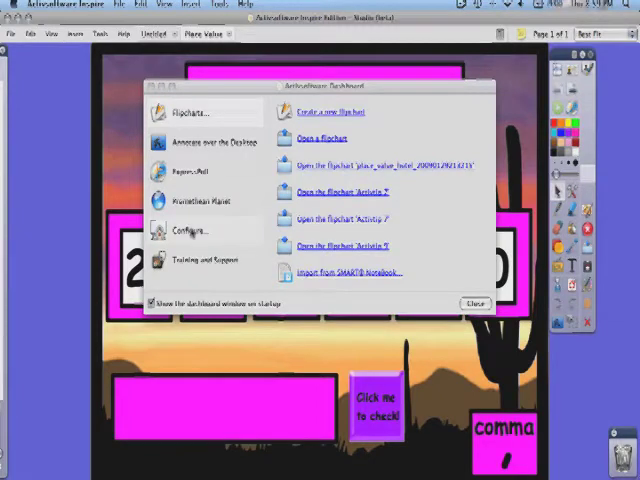
Step: Enable 'Launch next time using the Primary look and feel' under Configure, then close the Dashboard
left_click(189, 229)
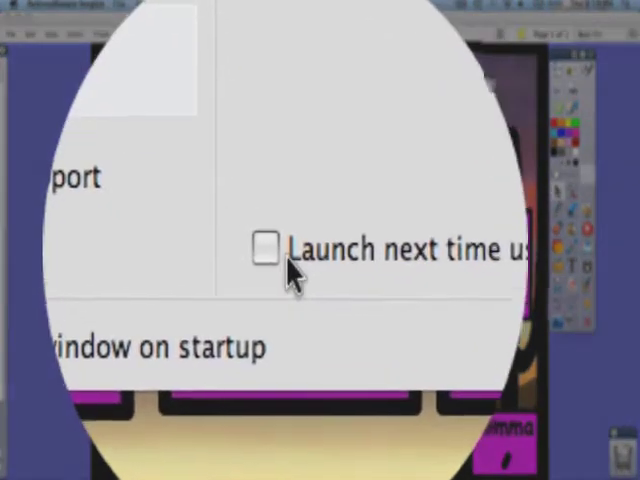
left_click(267, 249)
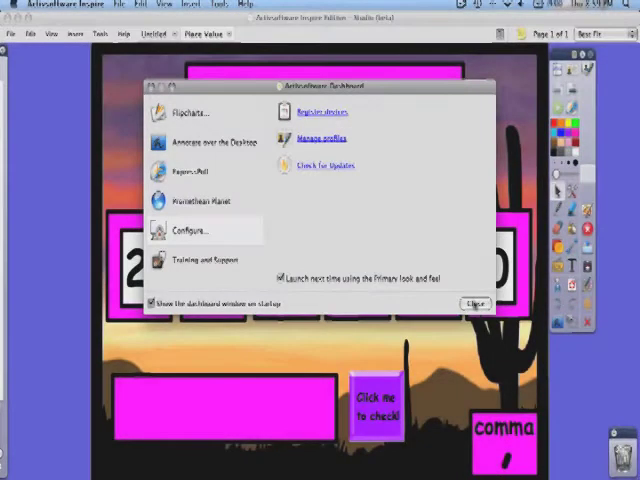
left_click(474, 303)
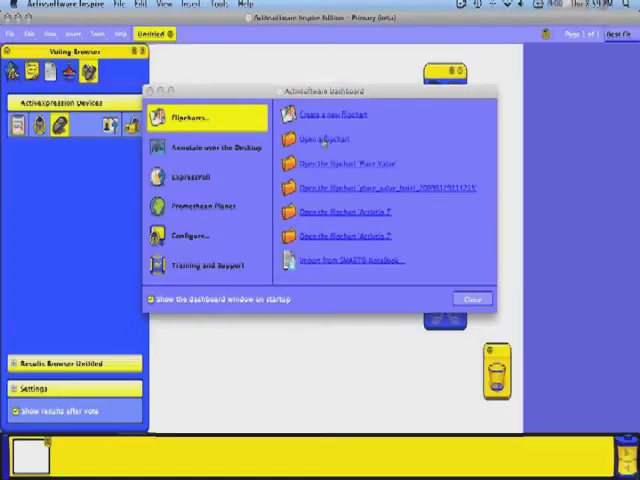
Step: Open the Place Value flipchart from the Desktop via the Dashboard
left_click(316, 138)
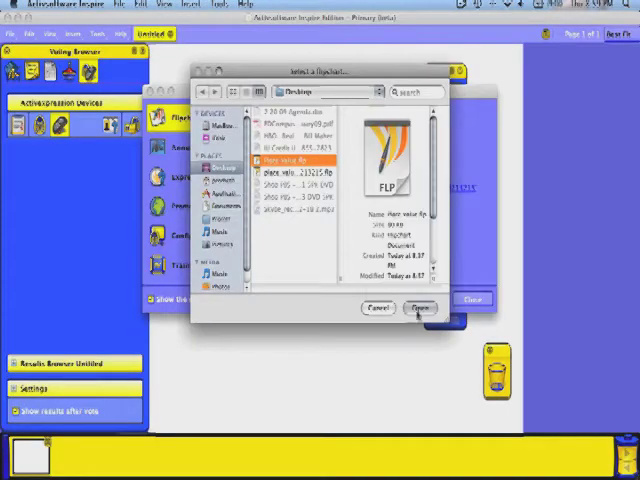
left_click(419, 308)
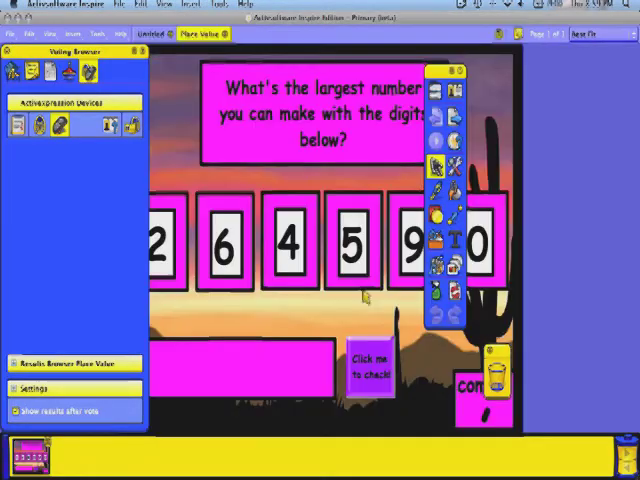